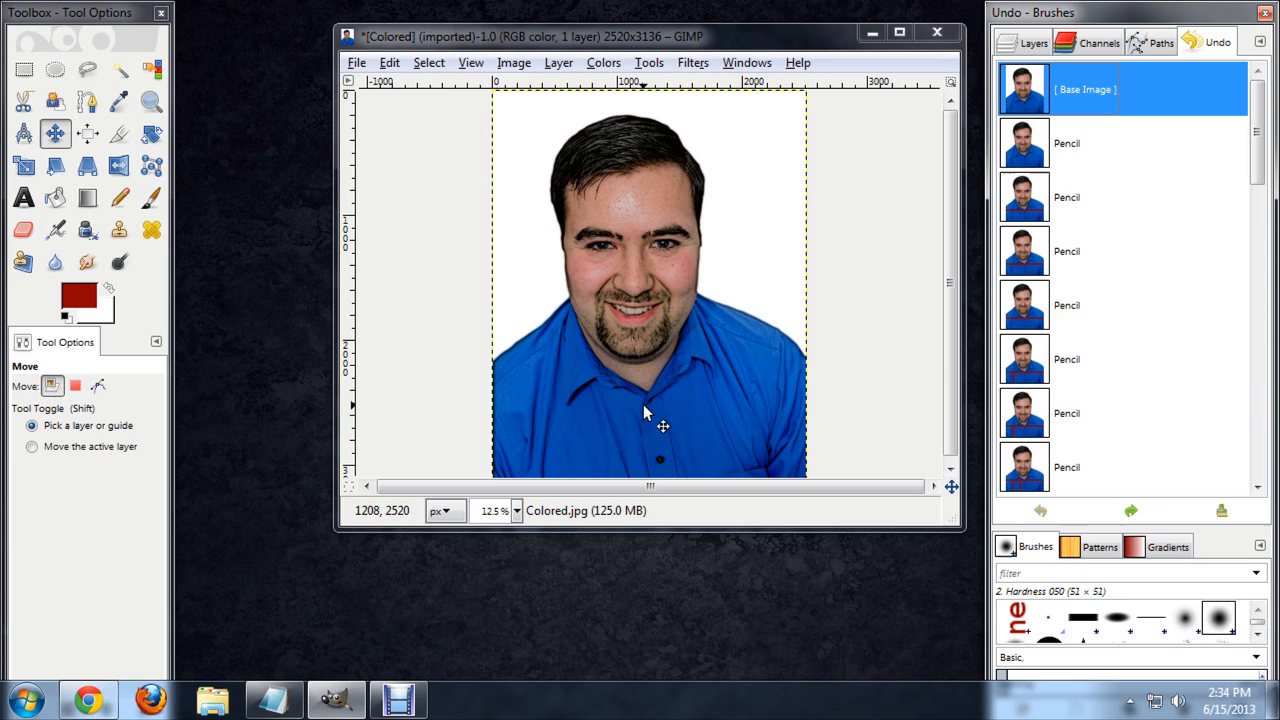
pyautogui.moveTo(605, 408)
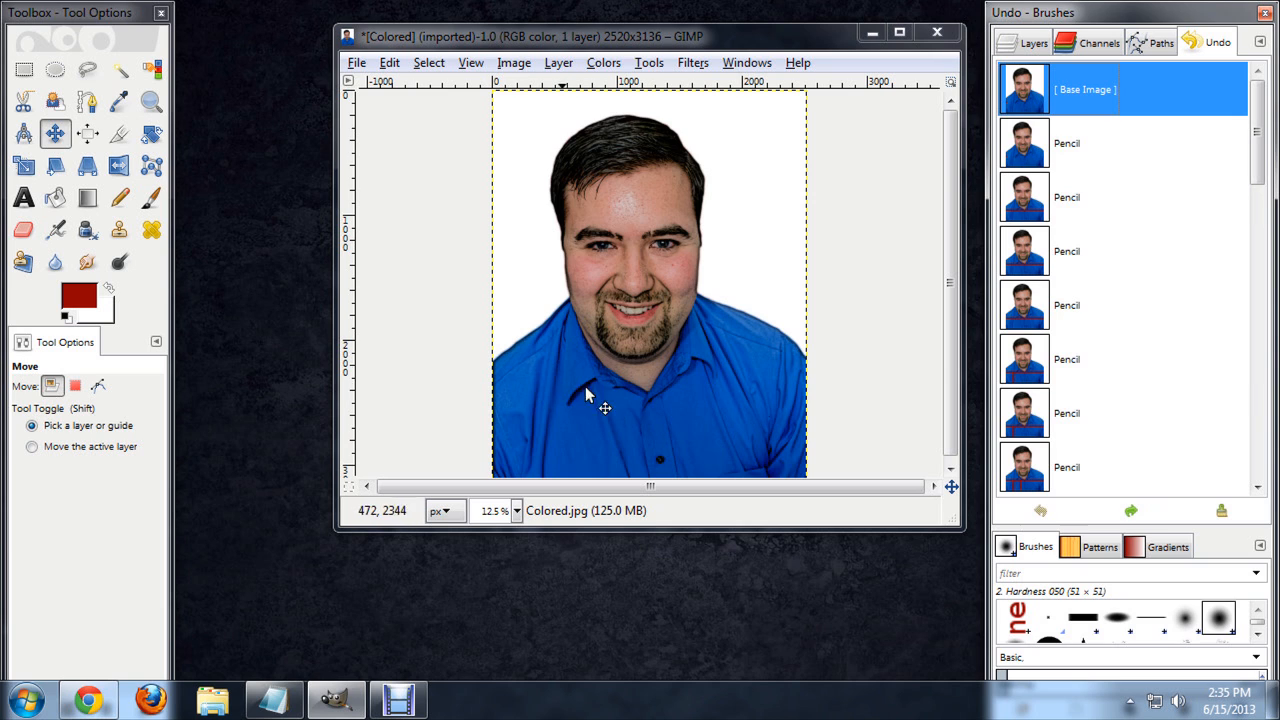
pyautogui.moveTo(753, 404)
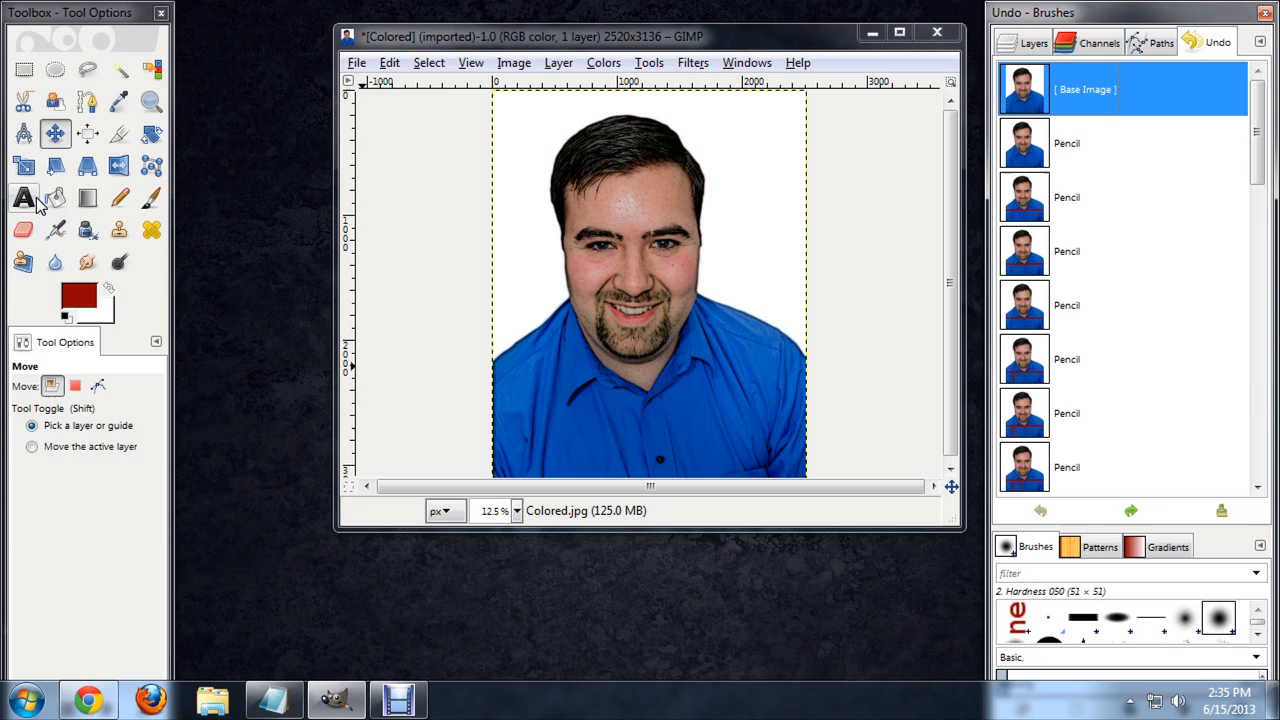
# Add a black 200 px text layer reading 'Video Lessons!' across the forehead
pyautogui.click(24, 197)
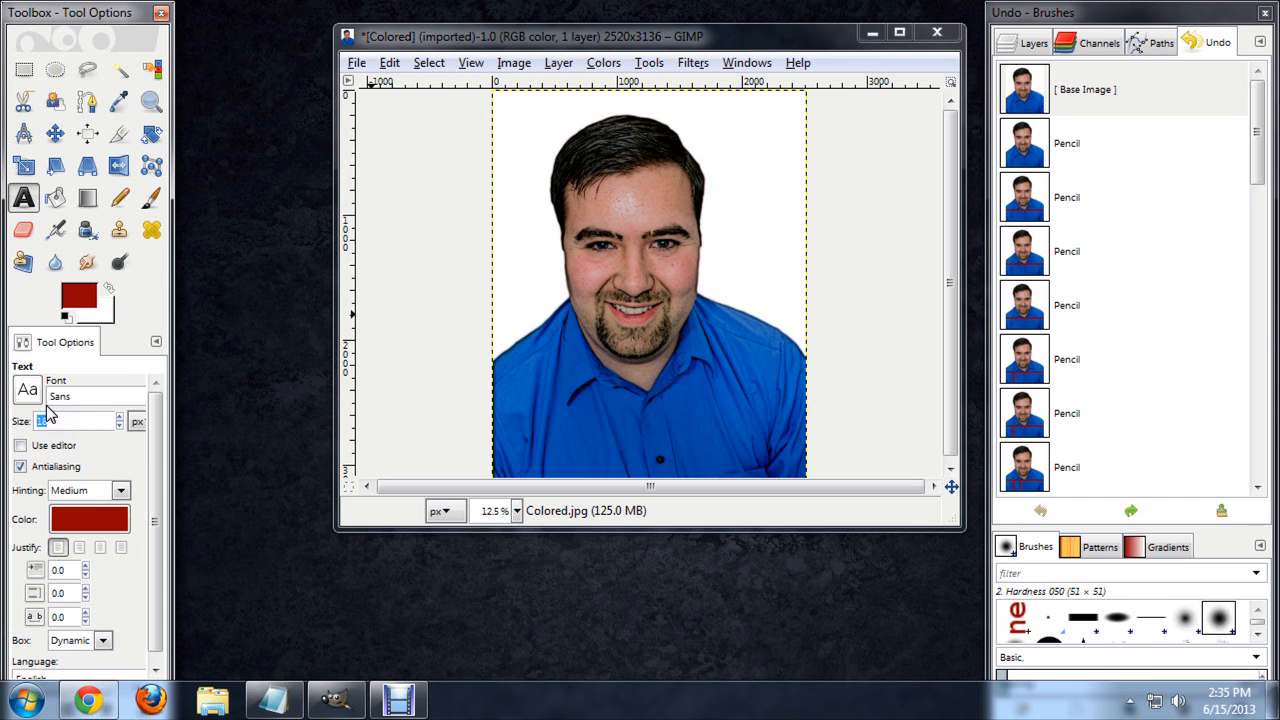
pyautogui.write('200')
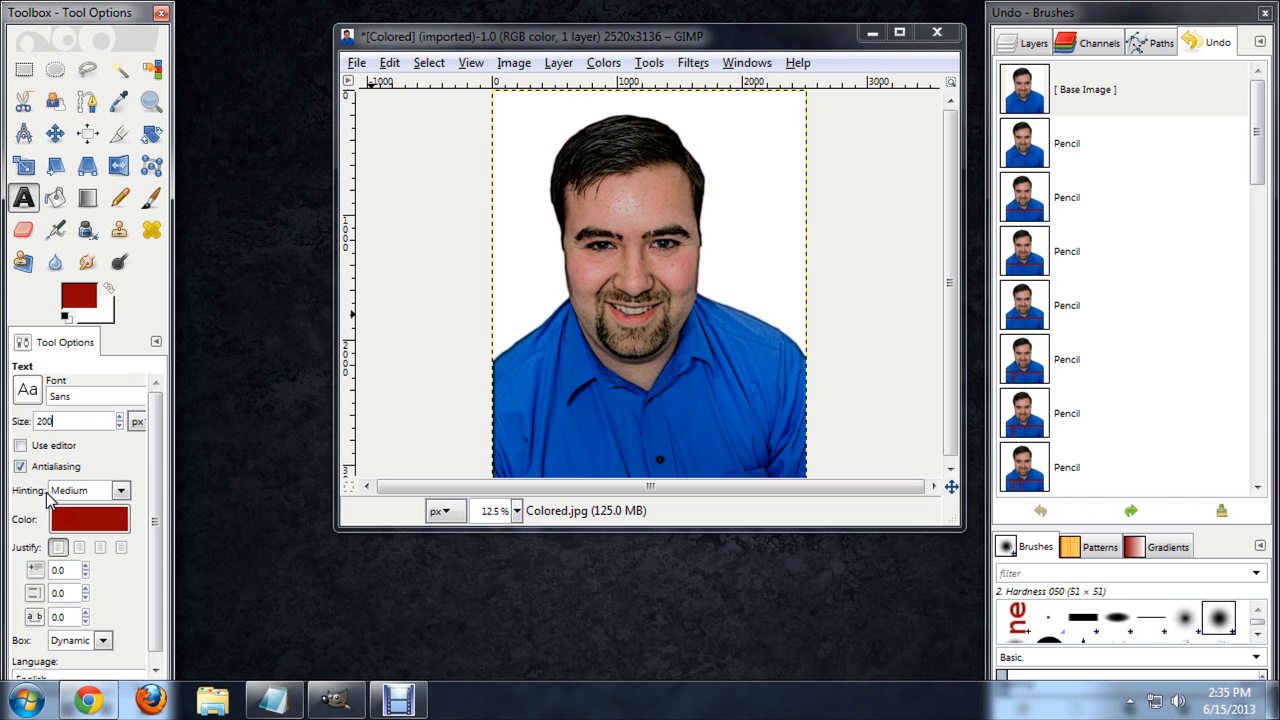
pyautogui.click(89, 518)
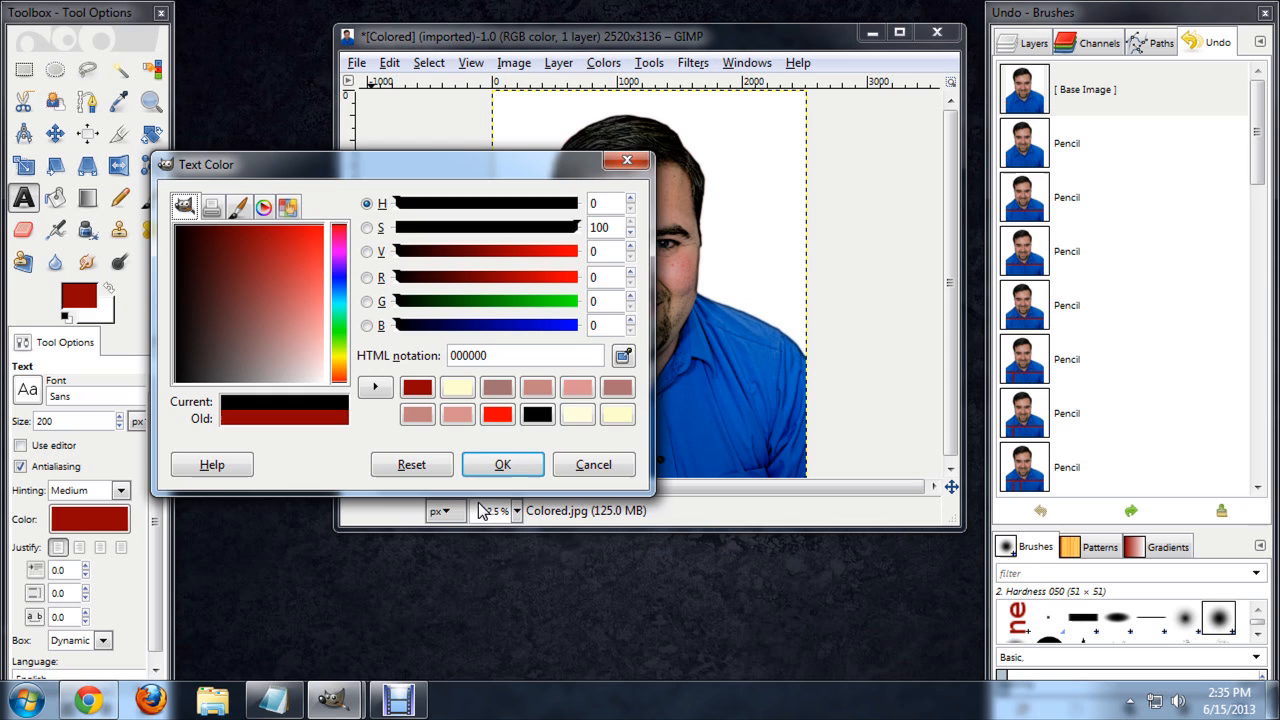
pyautogui.click(502, 464)
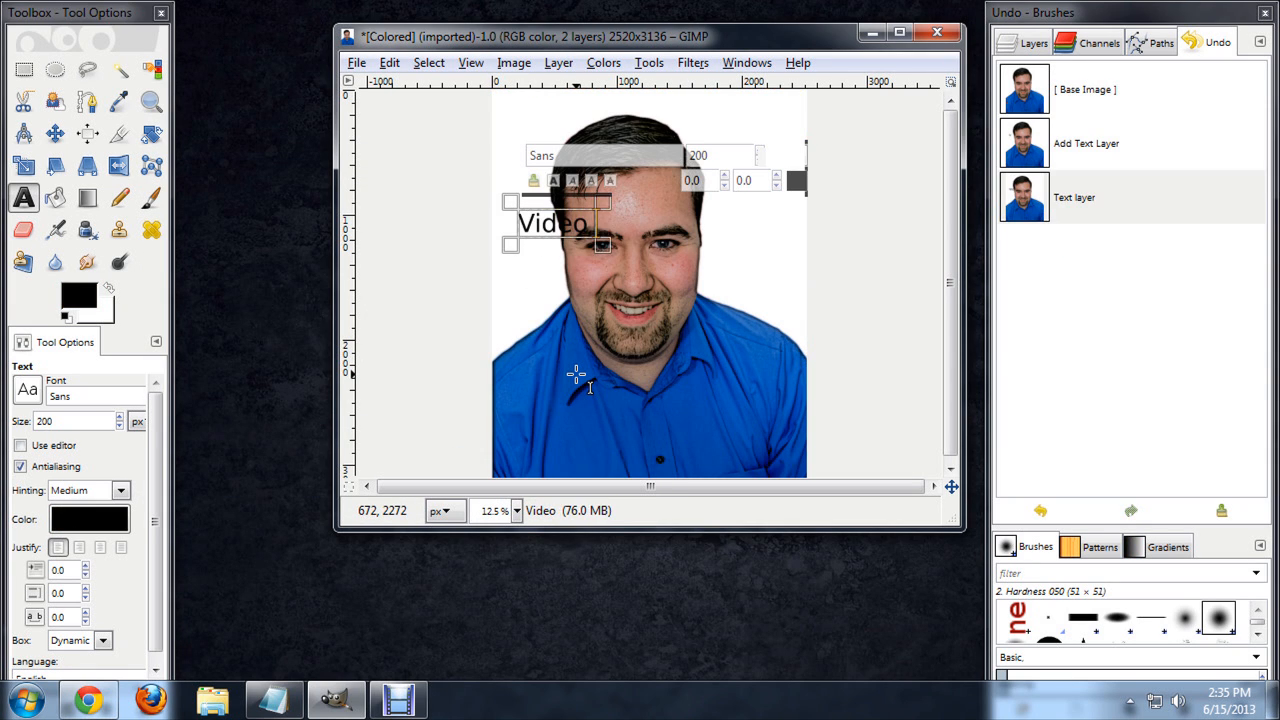
pyautogui.write('Lessons!')
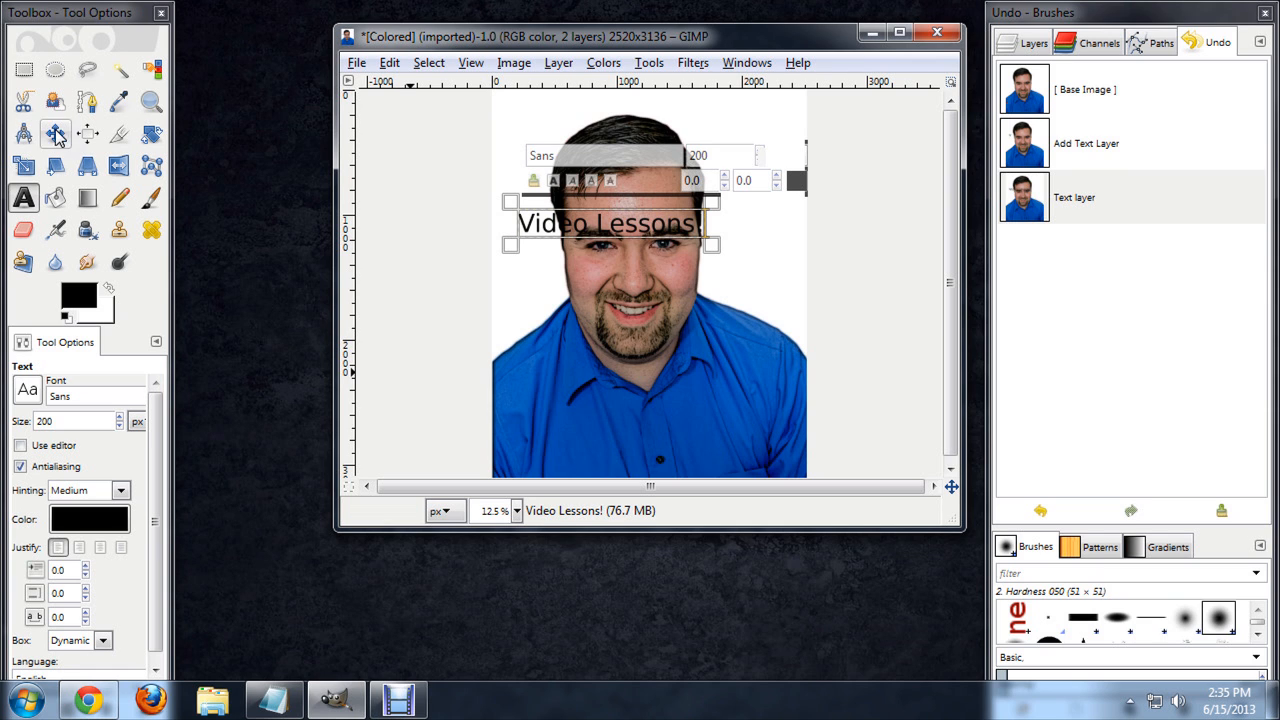
# Reposition the 'Video Lessons!' text onto the shirt just below the chin
pyautogui.click(56, 134)
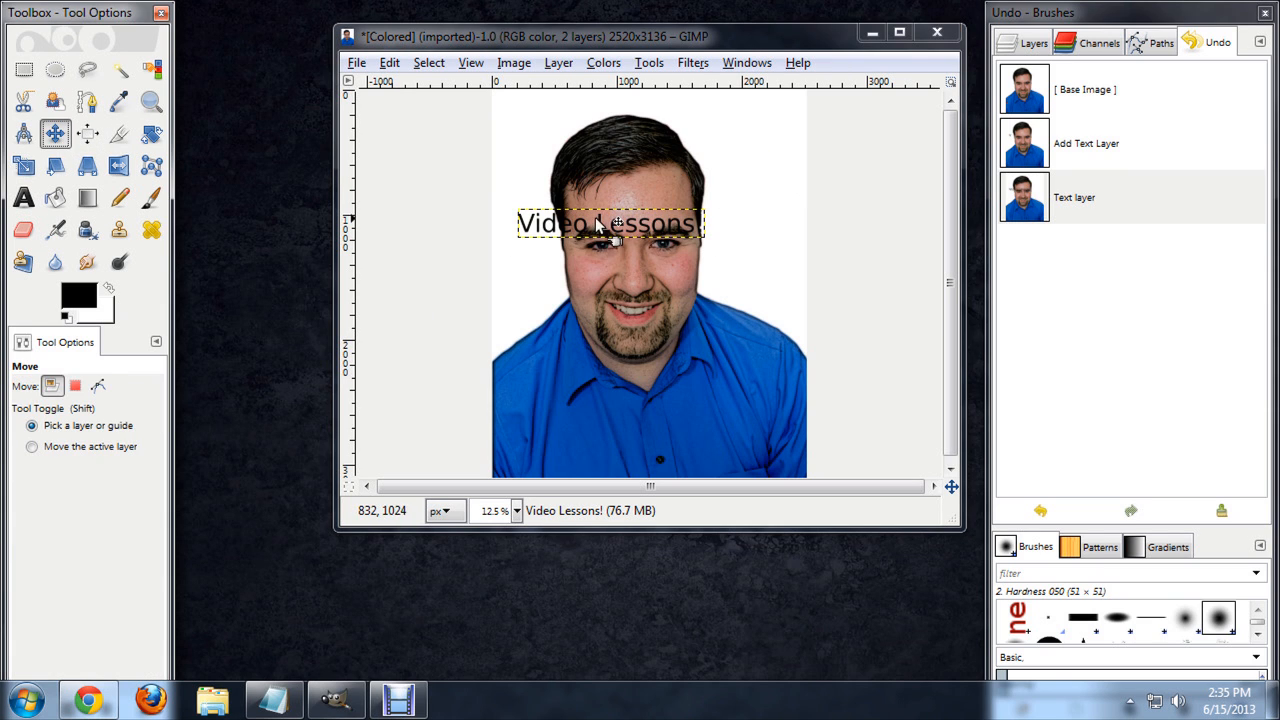
pyautogui.moveTo(608, 223); pyautogui.dragTo(648, 410)
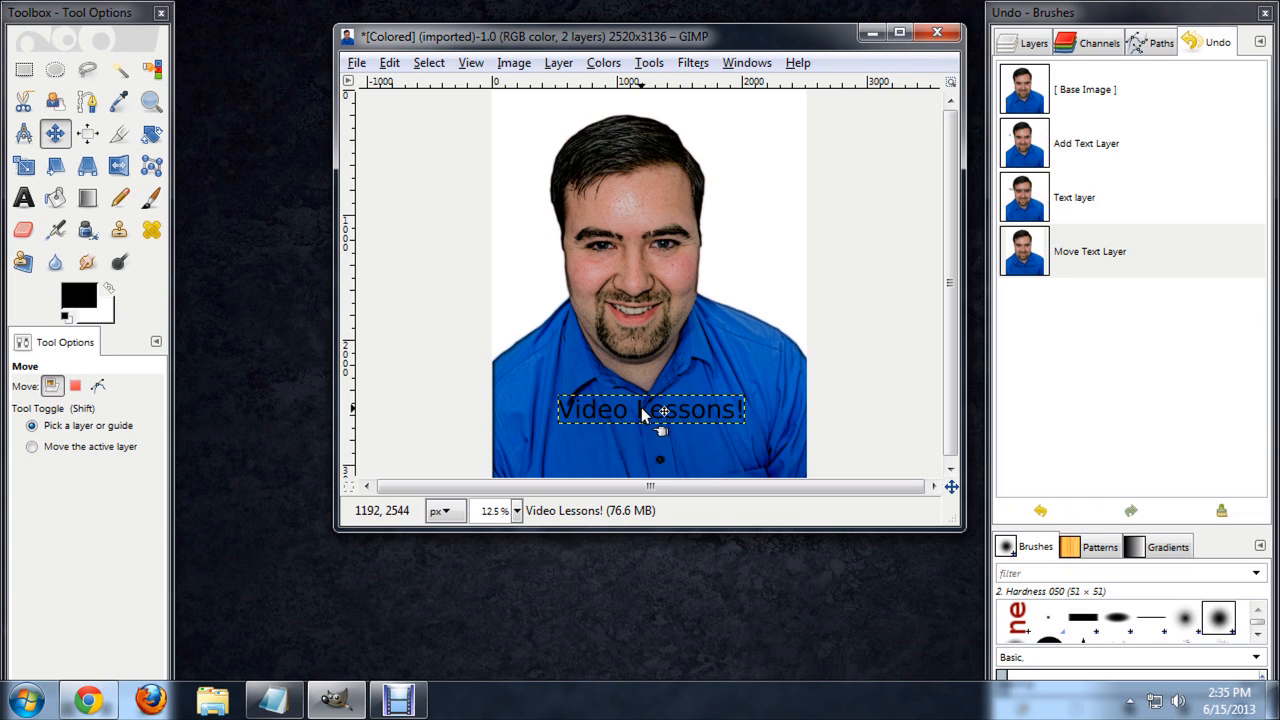
pyautogui.moveTo(660, 420); pyautogui.dragTo(660, 405)
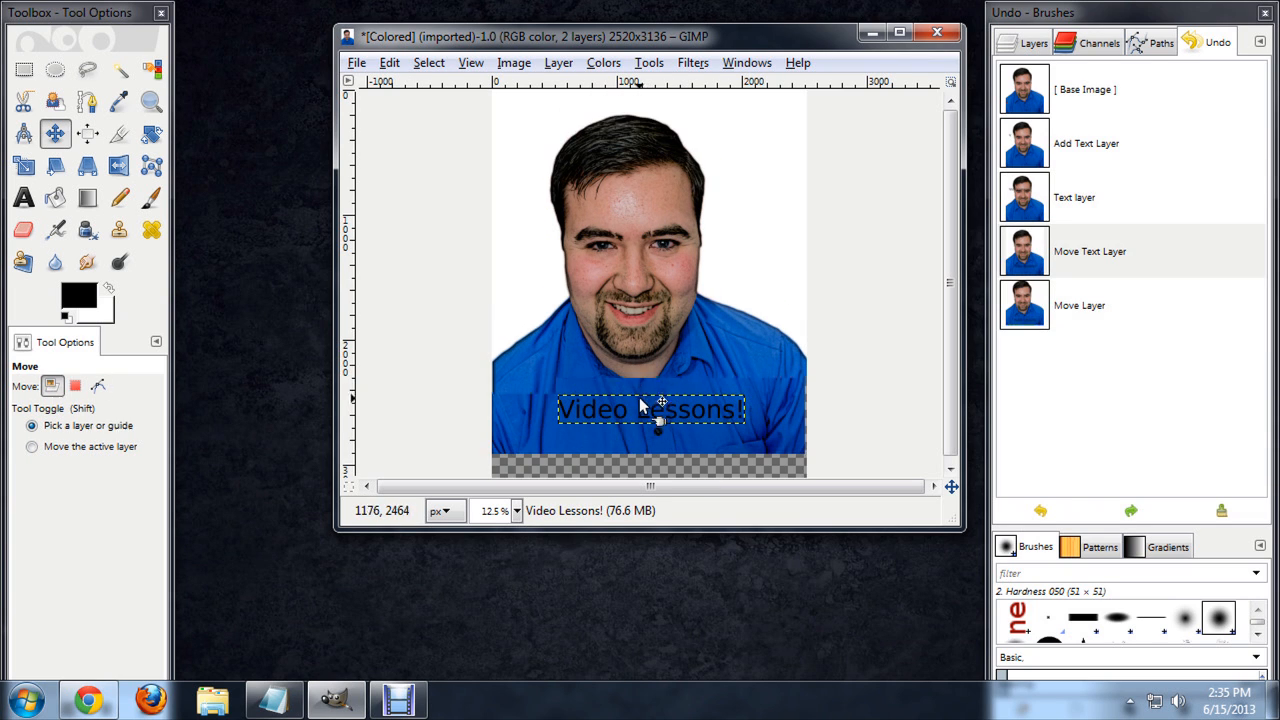
pyautogui.moveTo(660, 408); pyautogui.dragTo(625, 375)
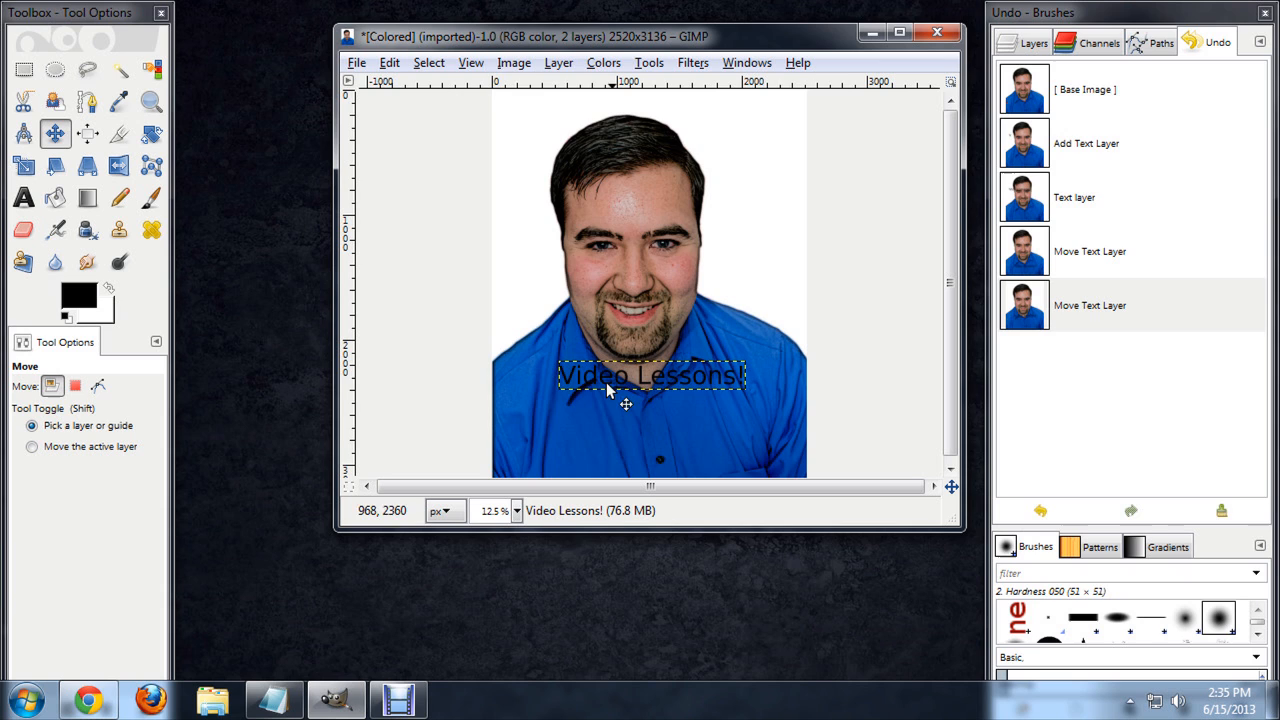
pyautogui.click(119, 197)
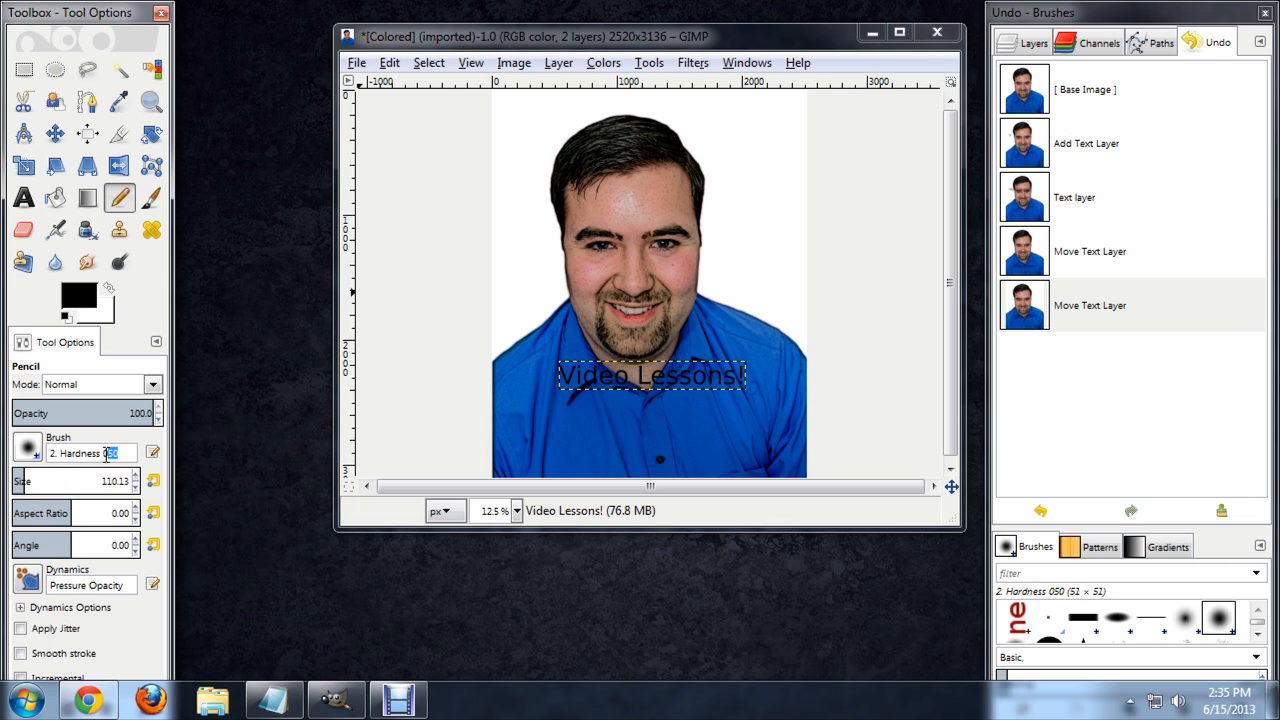
# Give the pencil a fully hard round brush
pyautogui.click(1047, 624)
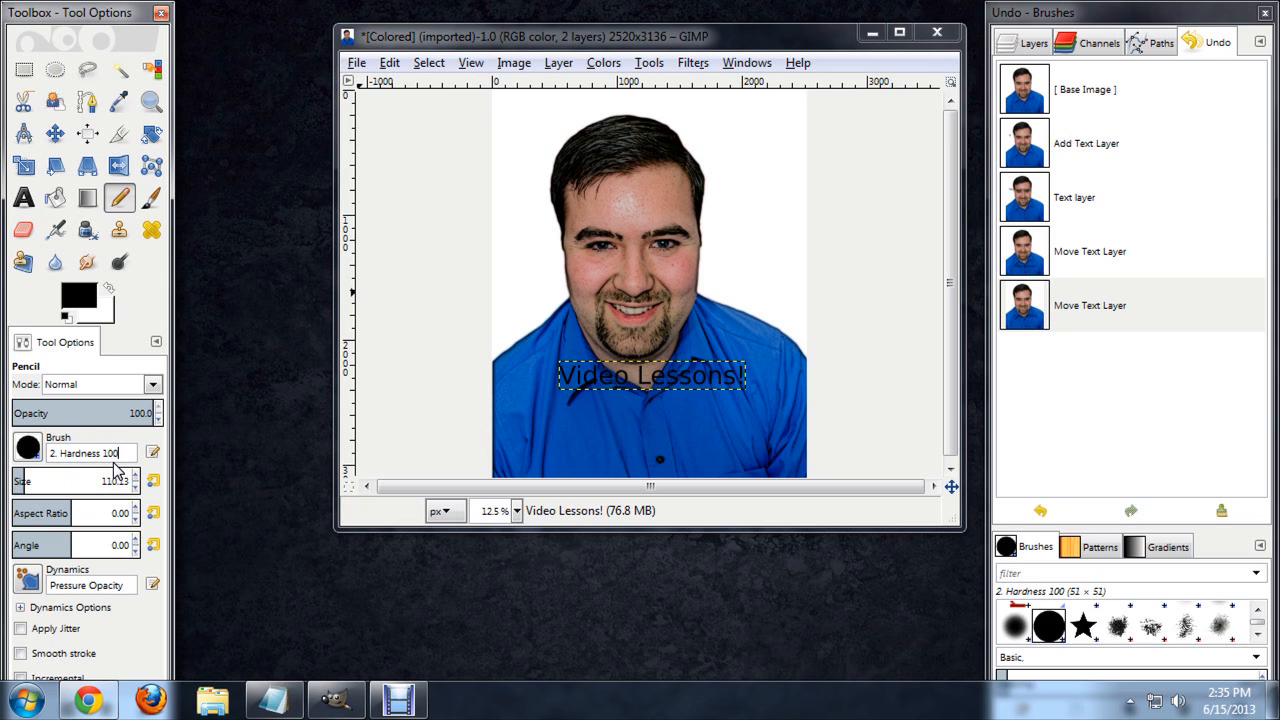
pyautogui.moveTo(550, 445)
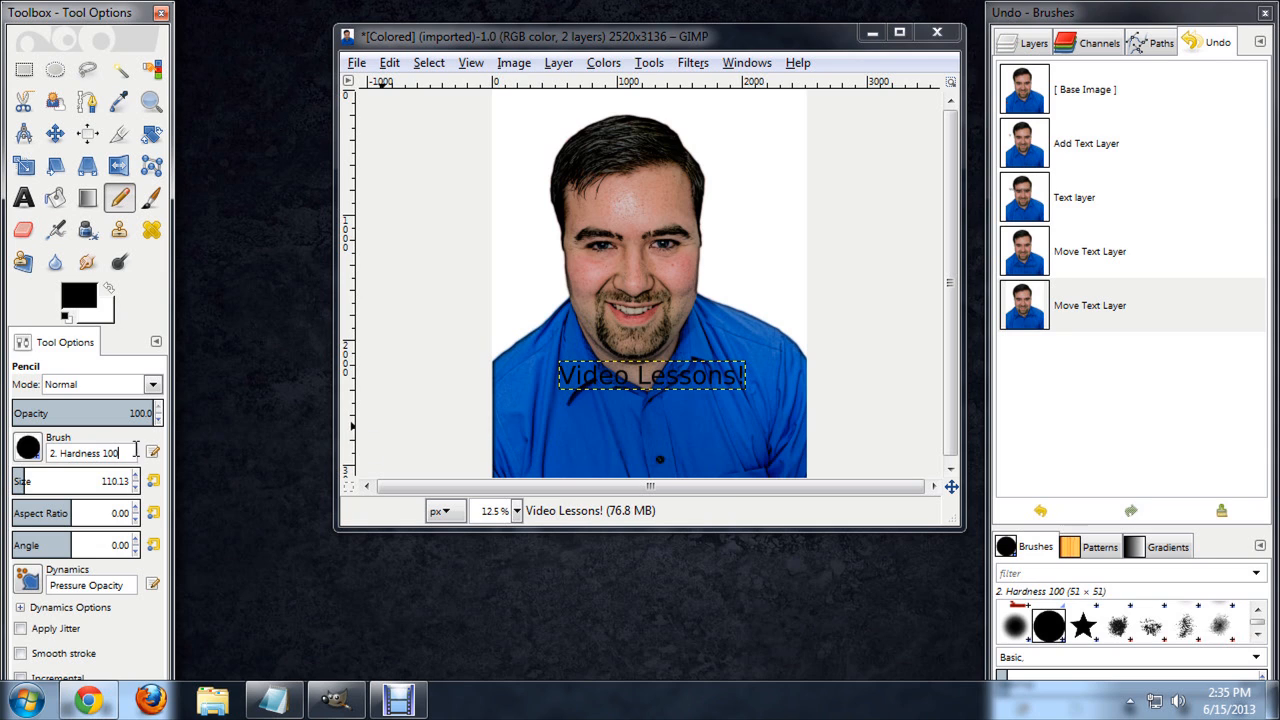
pyautogui.moveTo(525, 432)
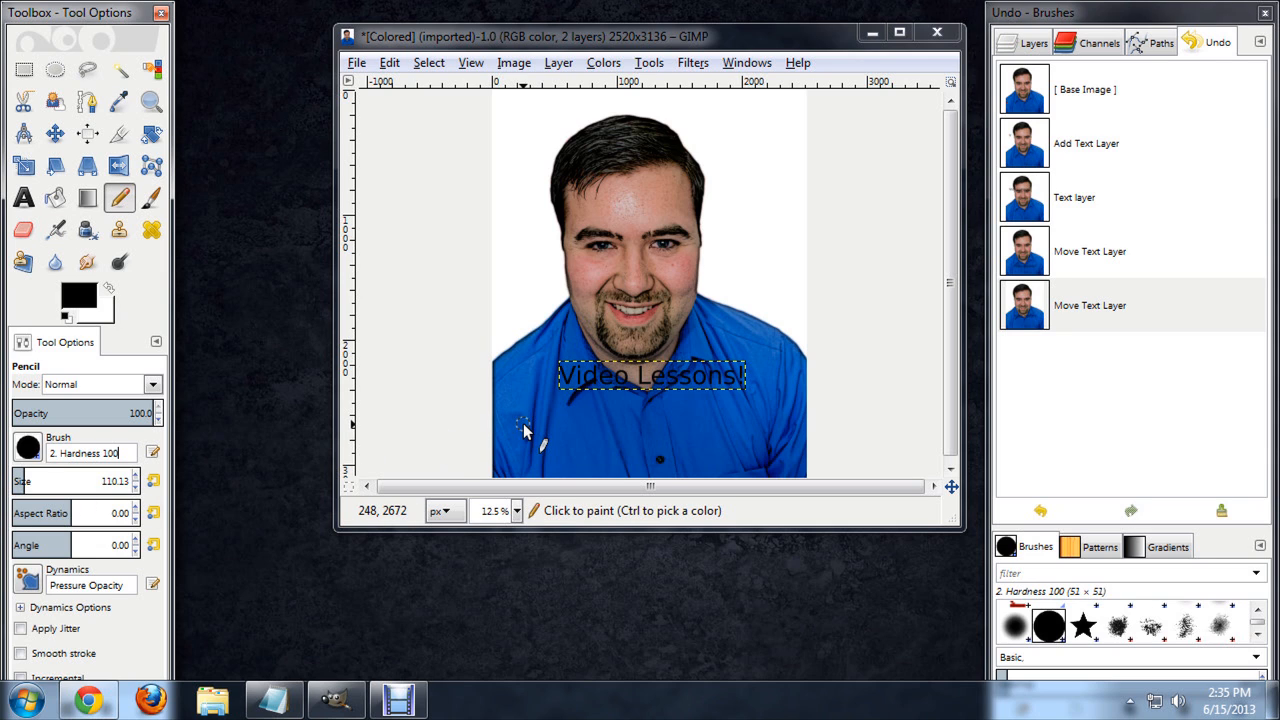
pyautogui.moveTo(535, 432)
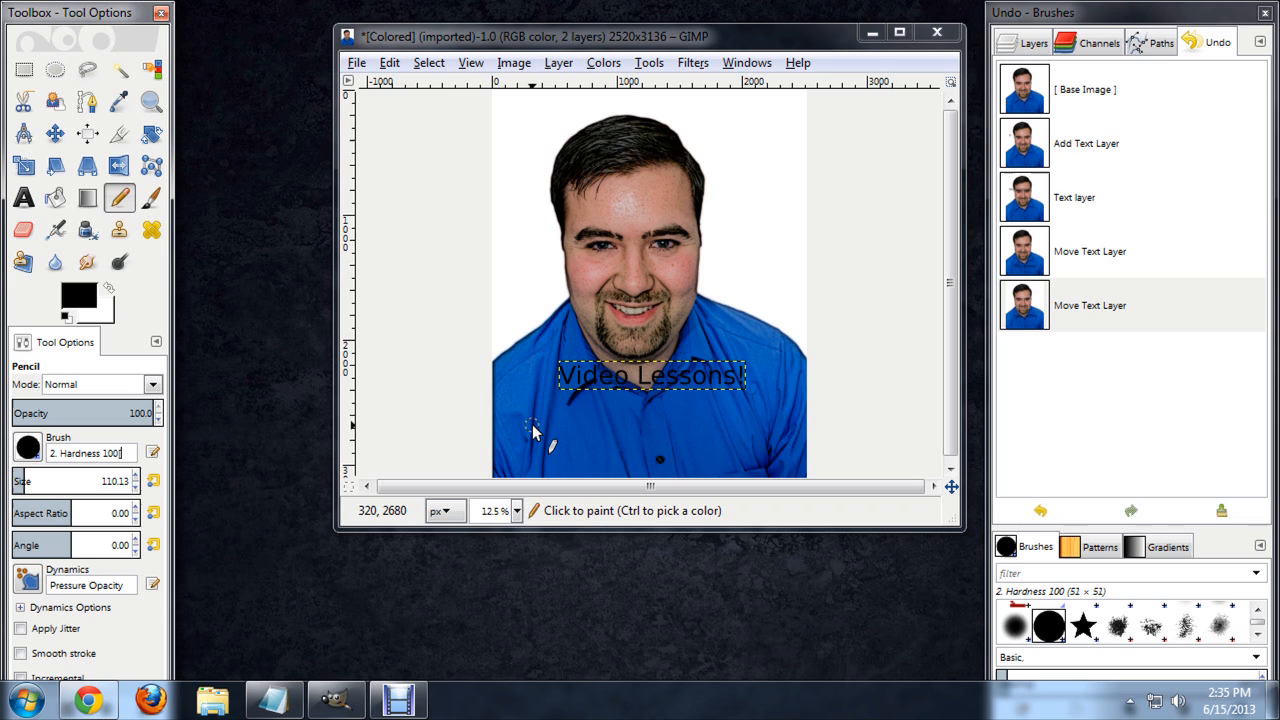
pyautogui.moveTo(478, 440)
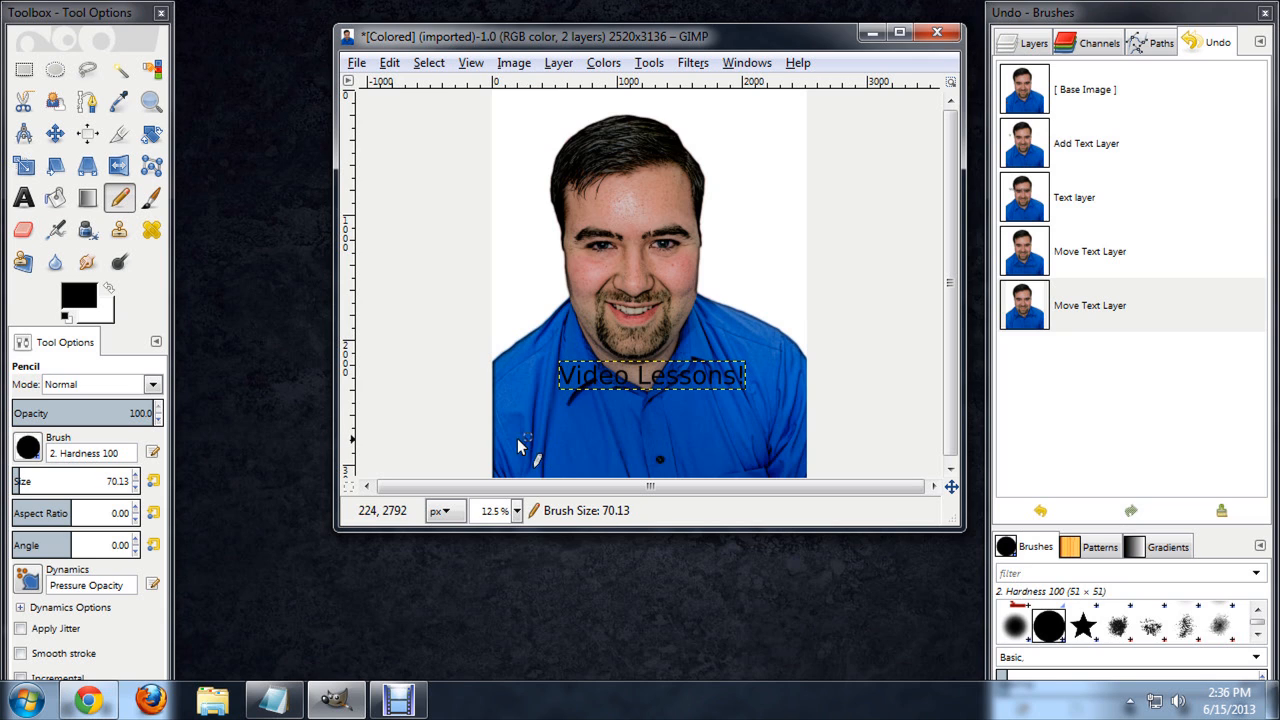
pyautogui.moveTo(707, 460)
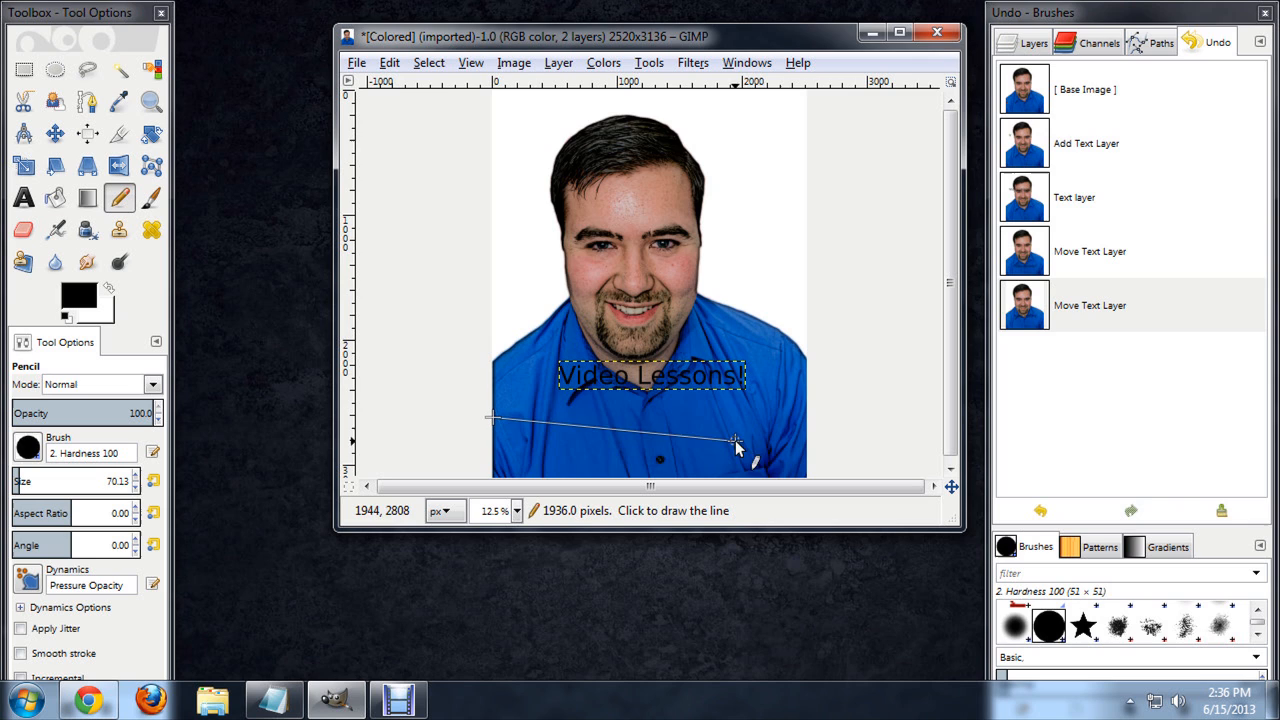
pyautogui.moveTo(623, 430)
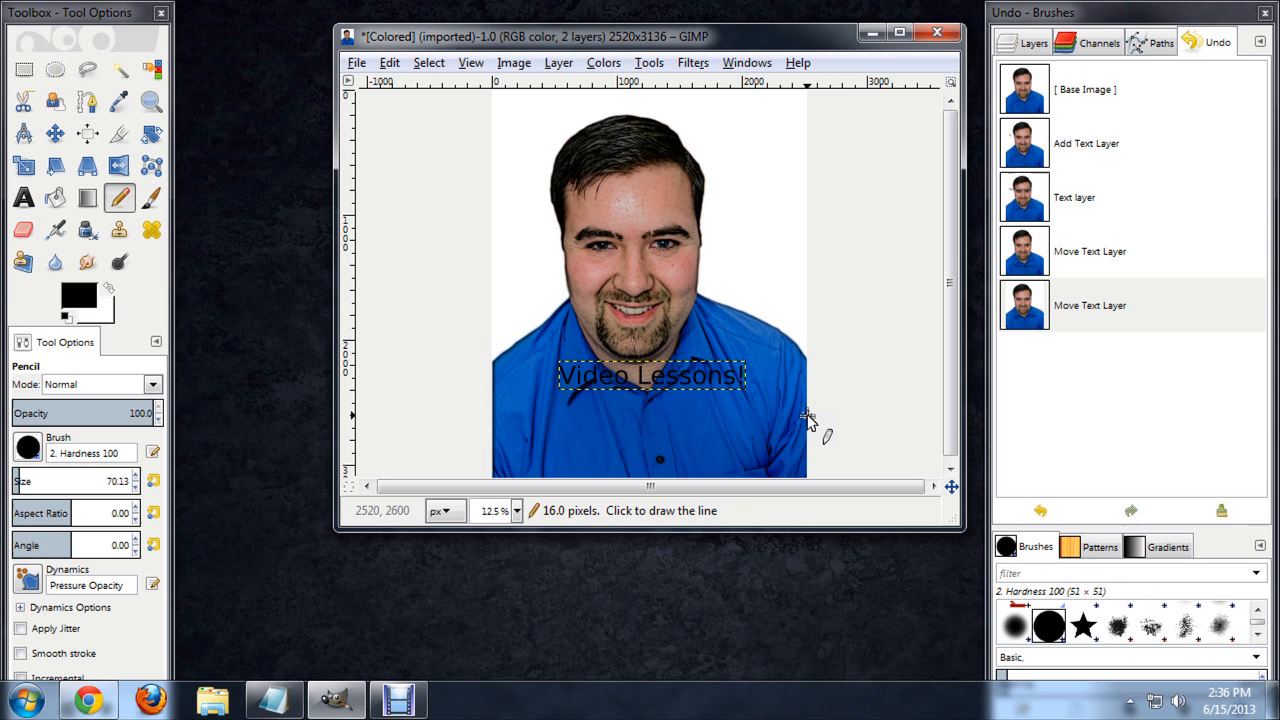
# Draw the thick black horizontal line across the shirt and vertical slot bars beneath it
pyautogui.click(1033, 42)
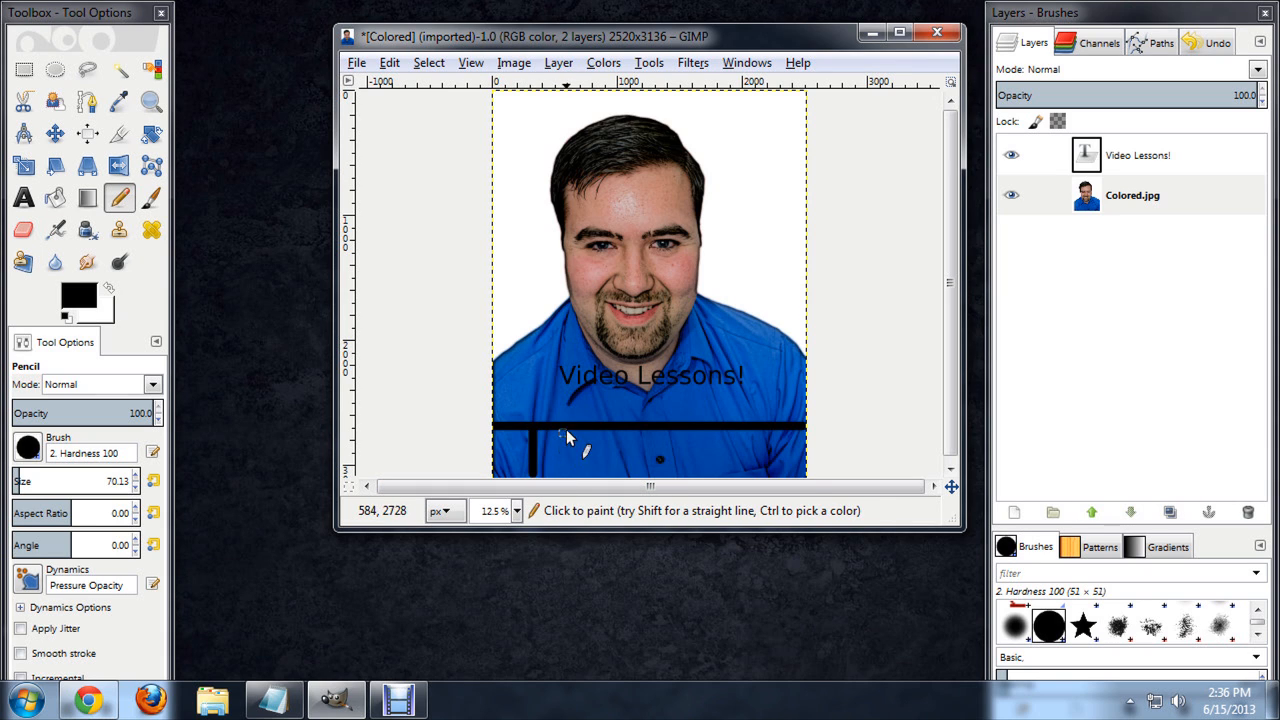
pyautogui.click(575, 445)
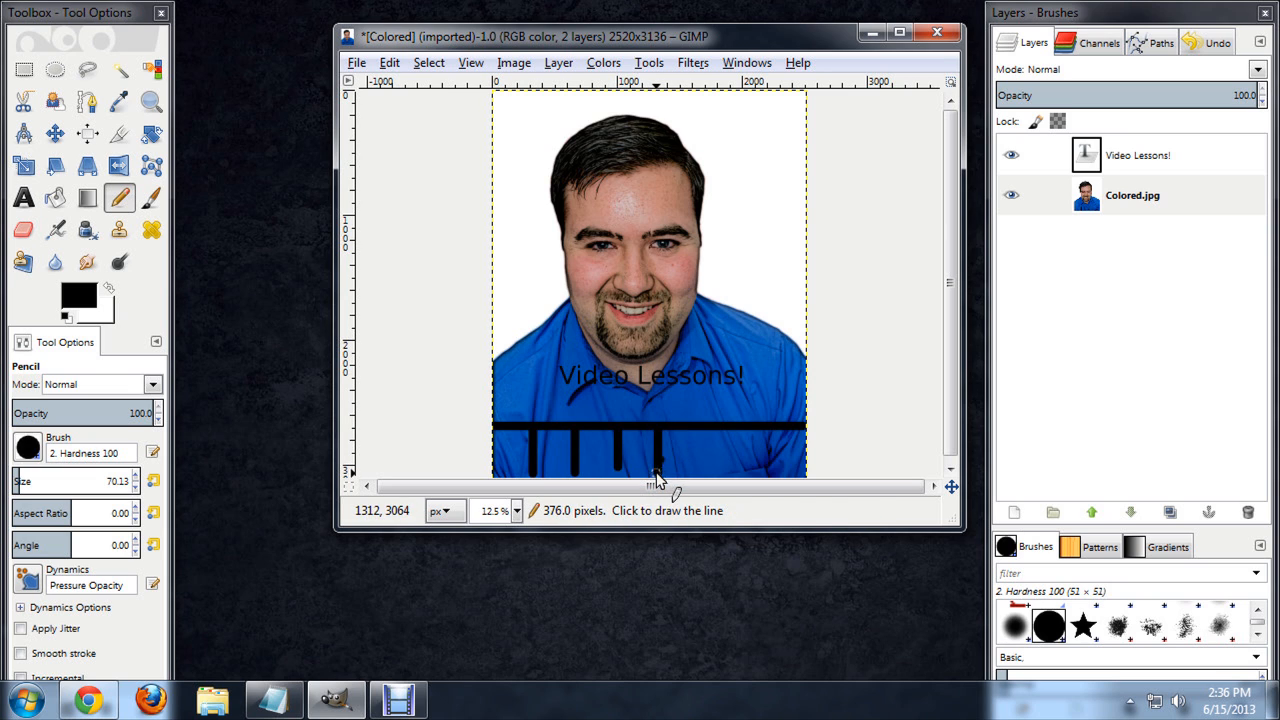
pyautogui.moveTo(610, 460)
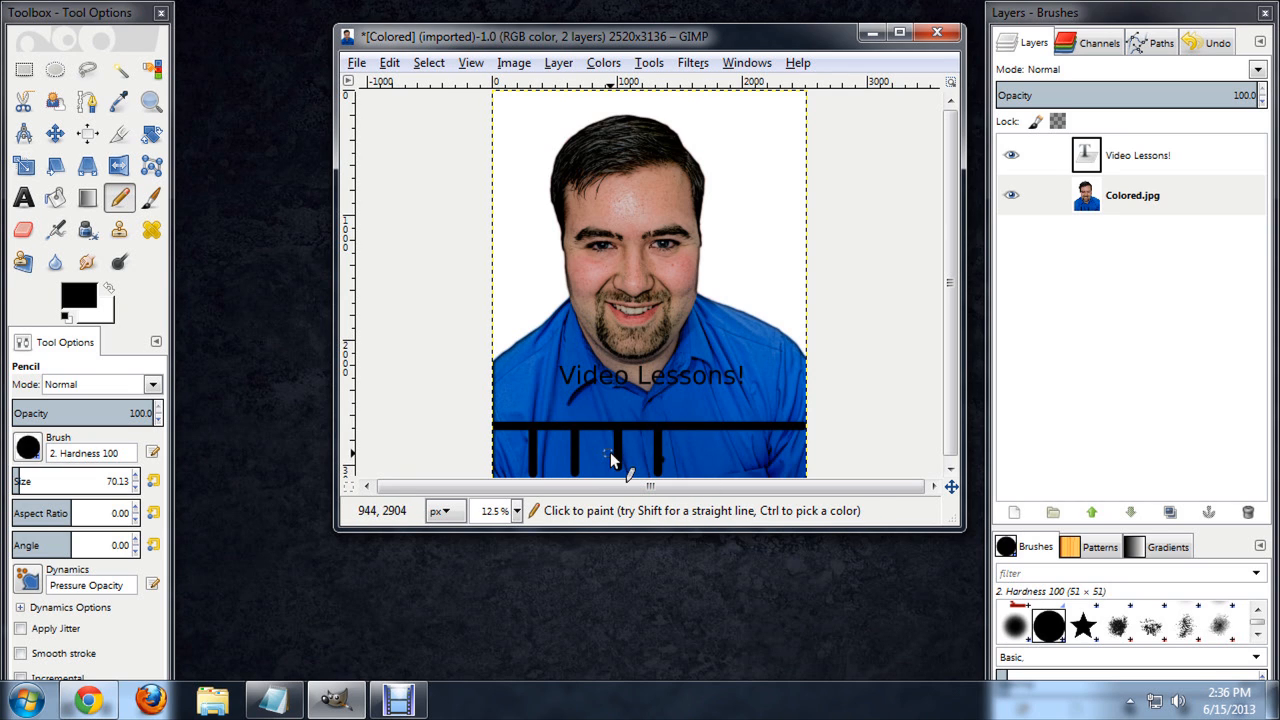
pyautogui.moveTo(710, 435)
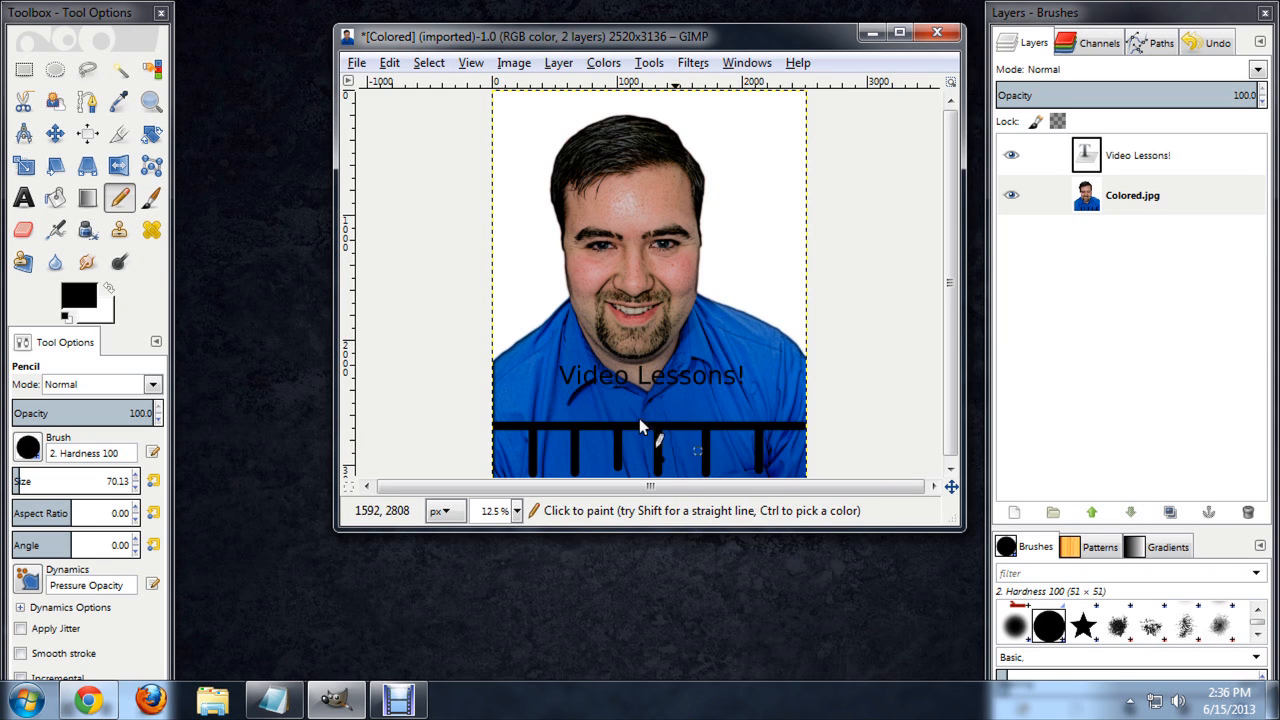
# Create a 'Take one!' text layer and move it down just above the black line
pyautogui.click(23, 197)
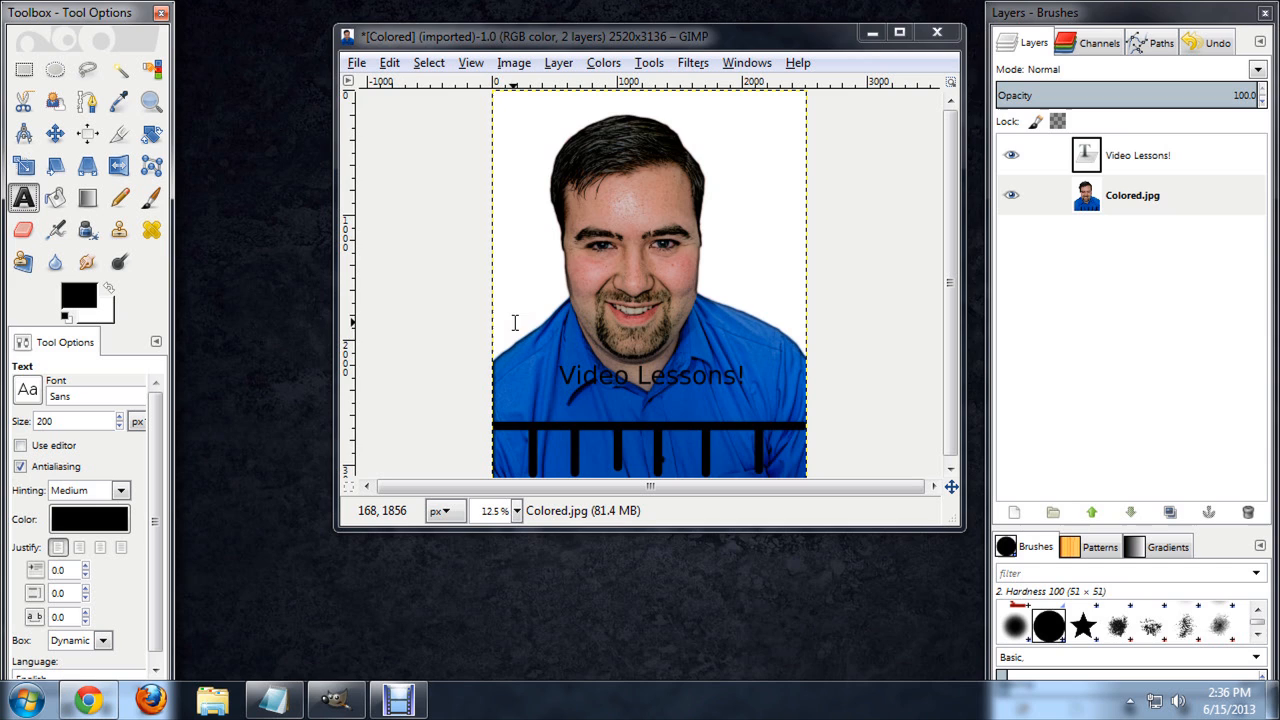
pyautogui.write('Take')
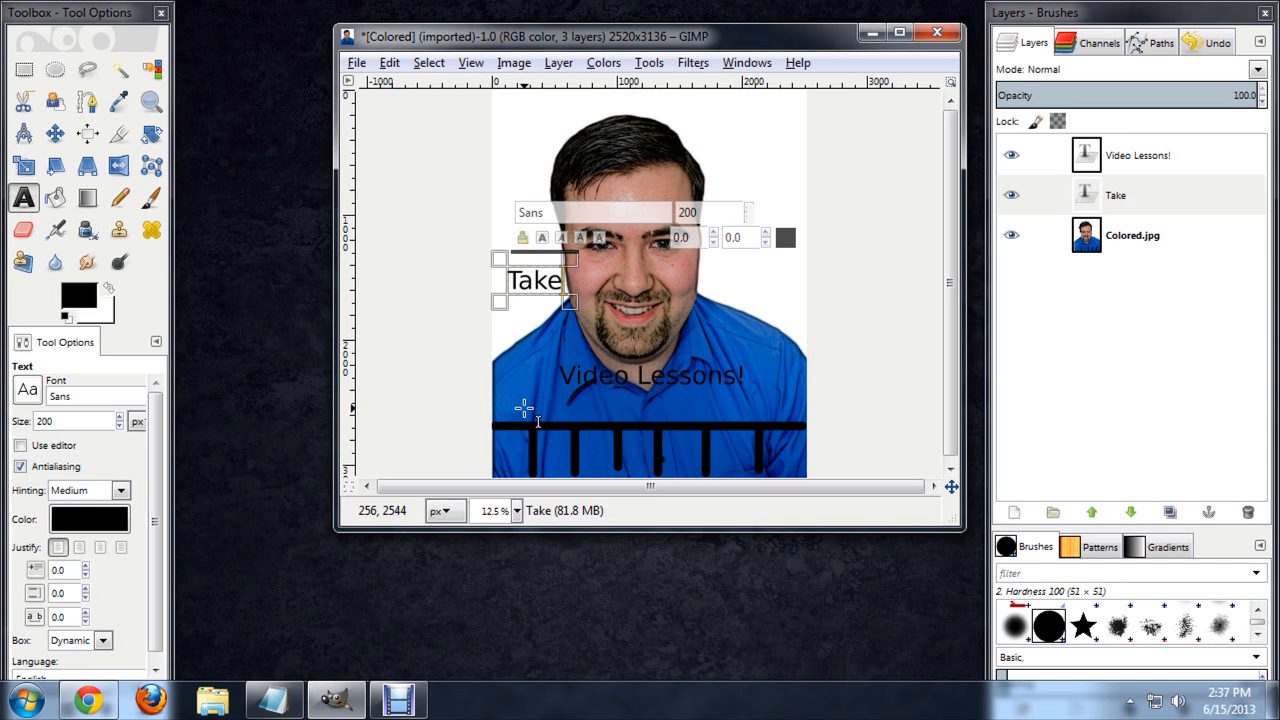
pyautogui.write('one!')
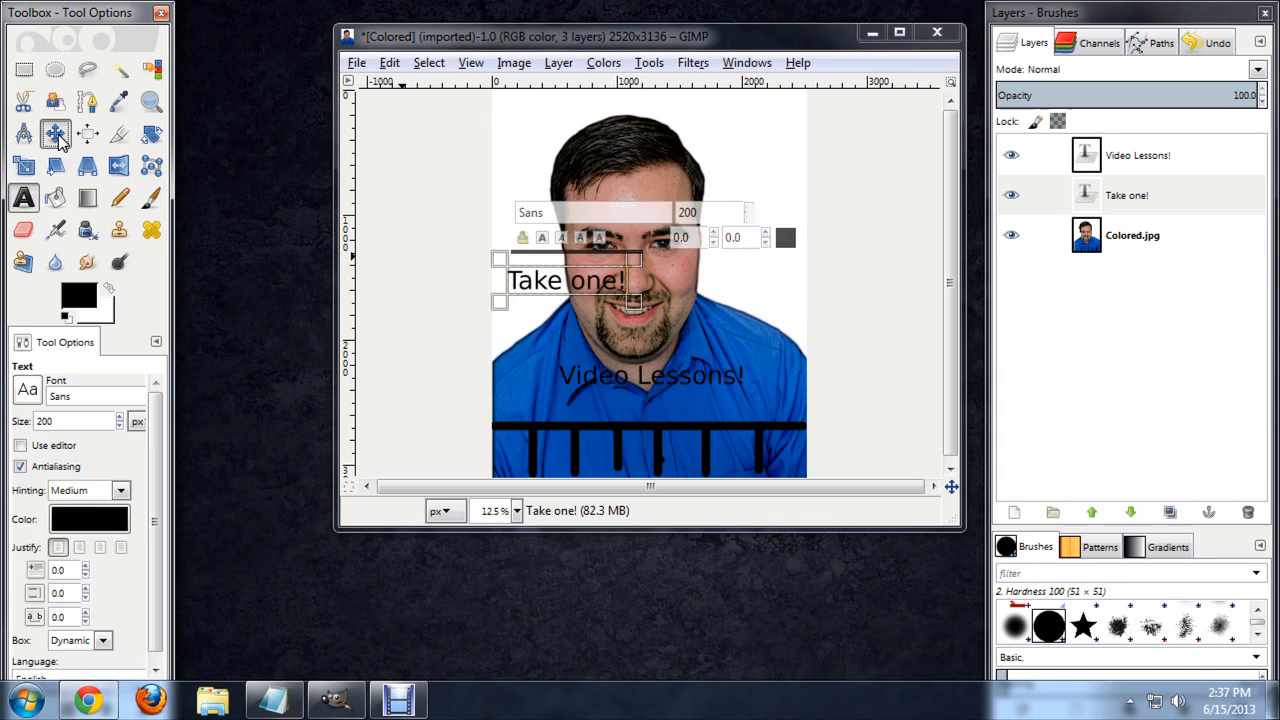
pyautogui.click(55, 133)
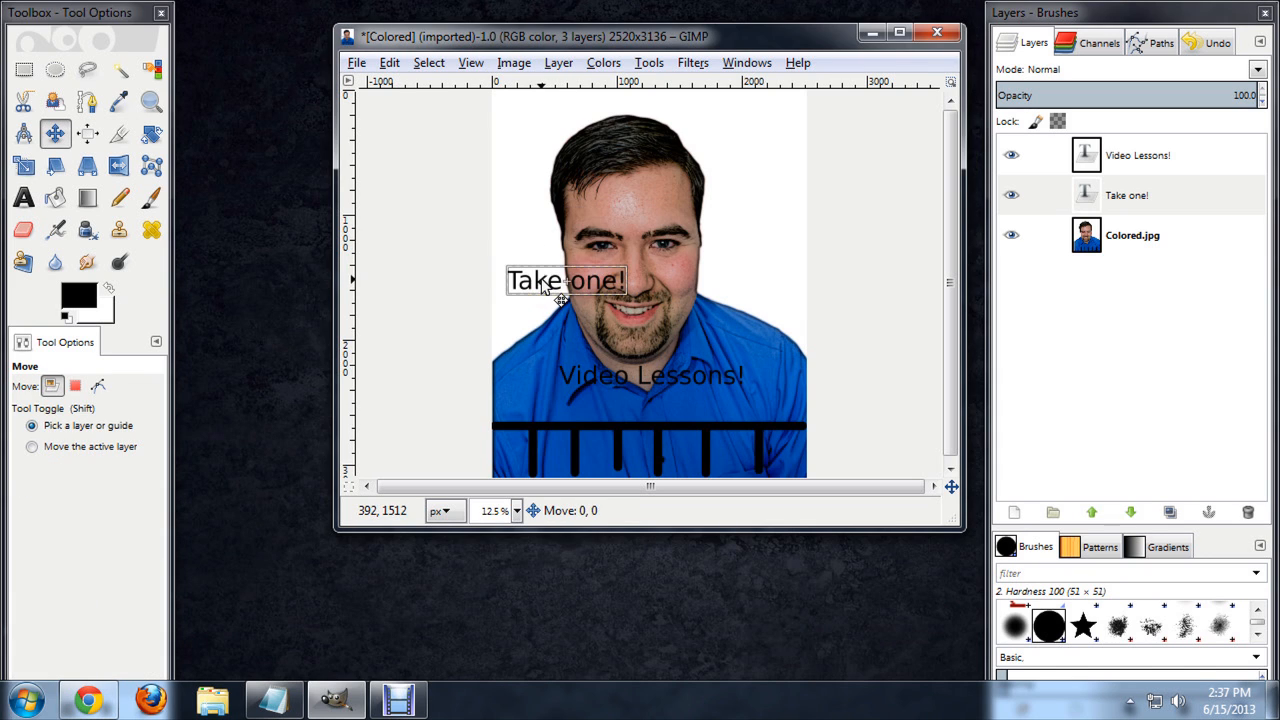
pyautogui.moveTo(565, 280); pyautogui.dragTo(565, 402)
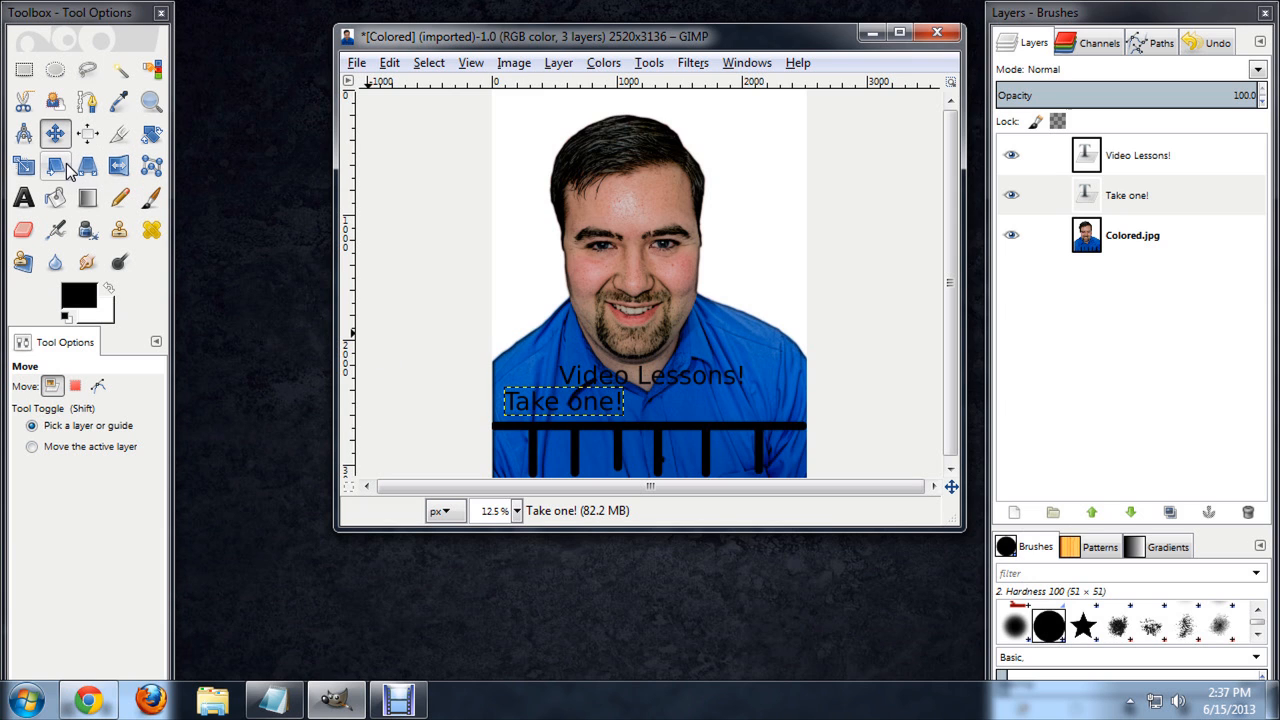
pyautogui.click(150, 133)
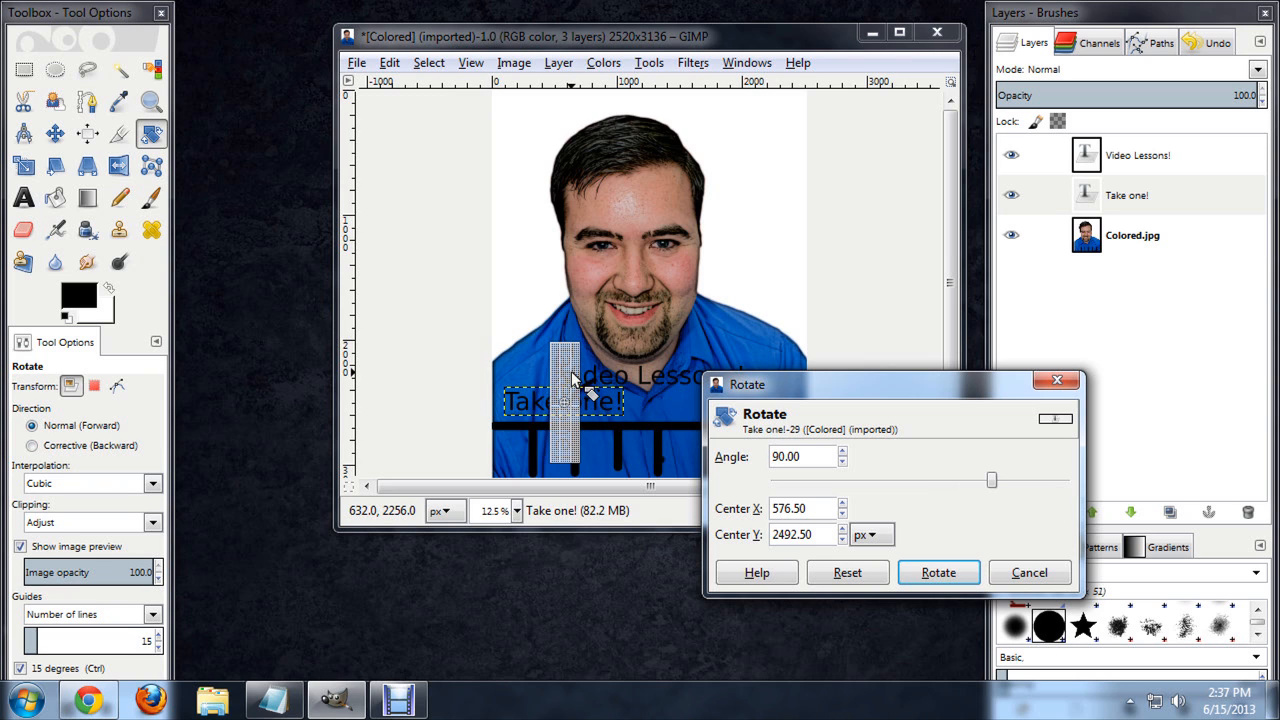
pyautogui.moveTo(585, 390)
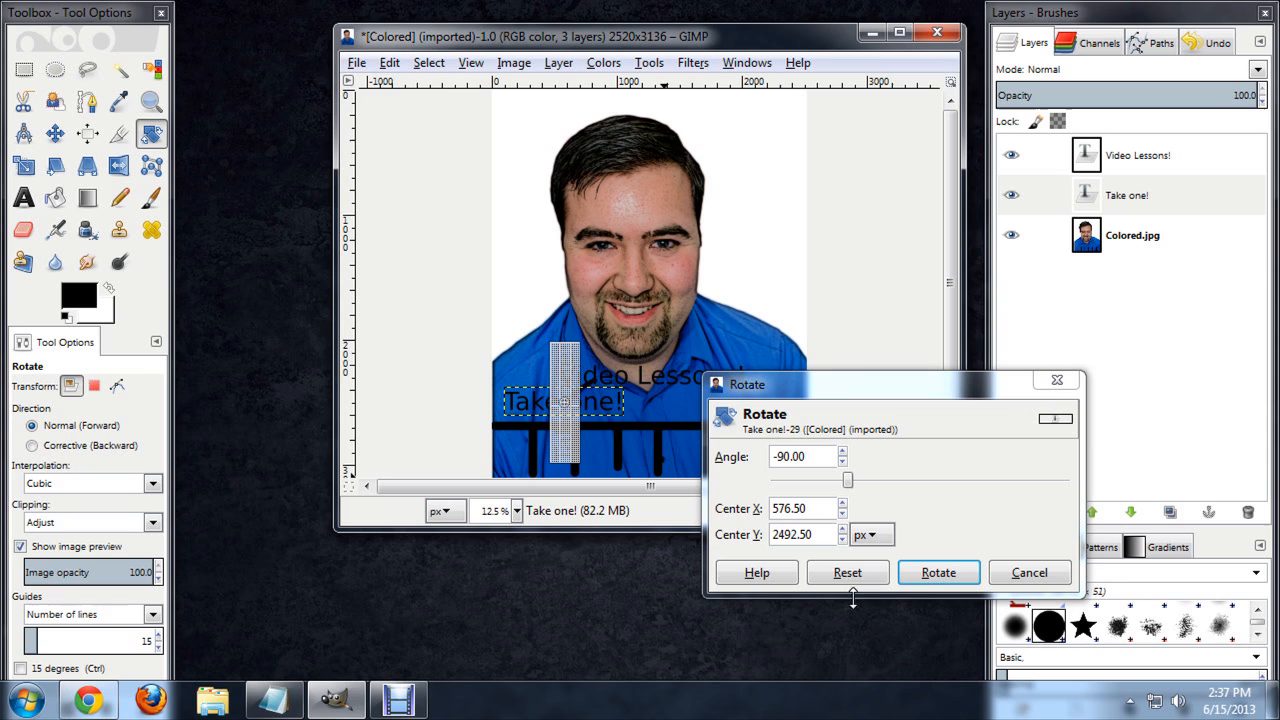
# Rotate the 'Take one!' text by -90 degrees so it reads vertically
pyautogui.click(937, 572)
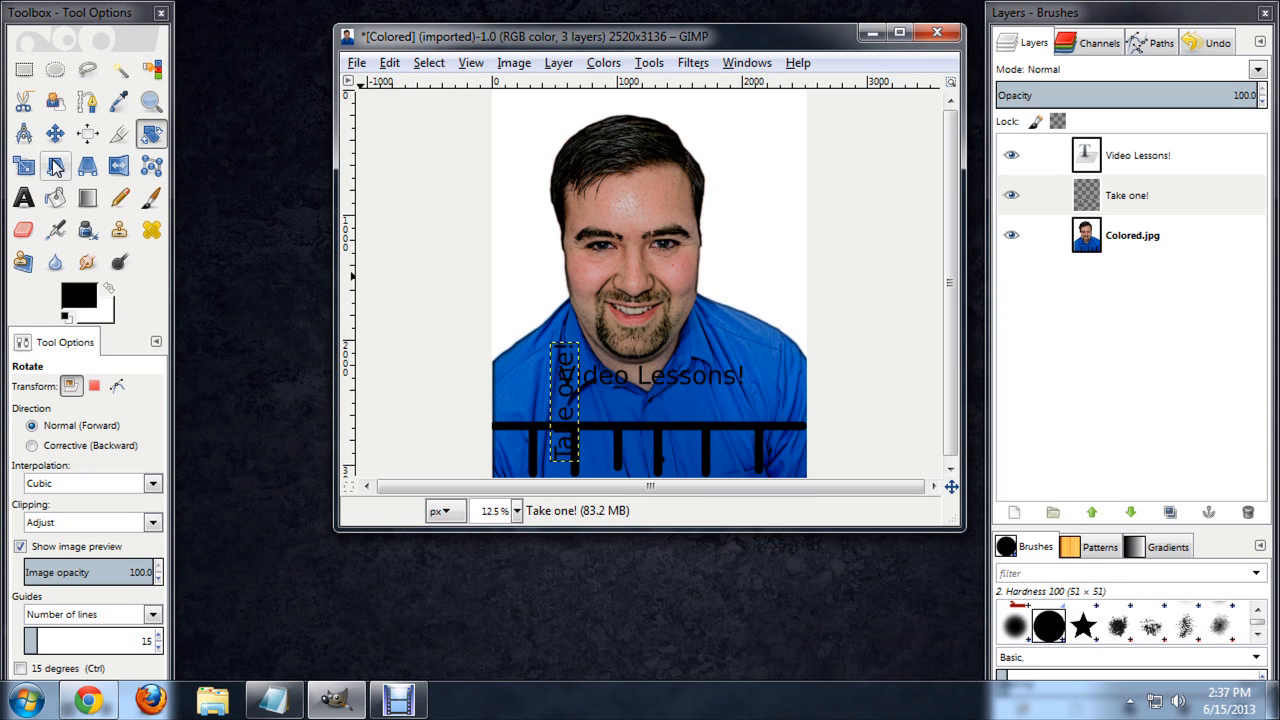
pyautogui.click(55, 133)
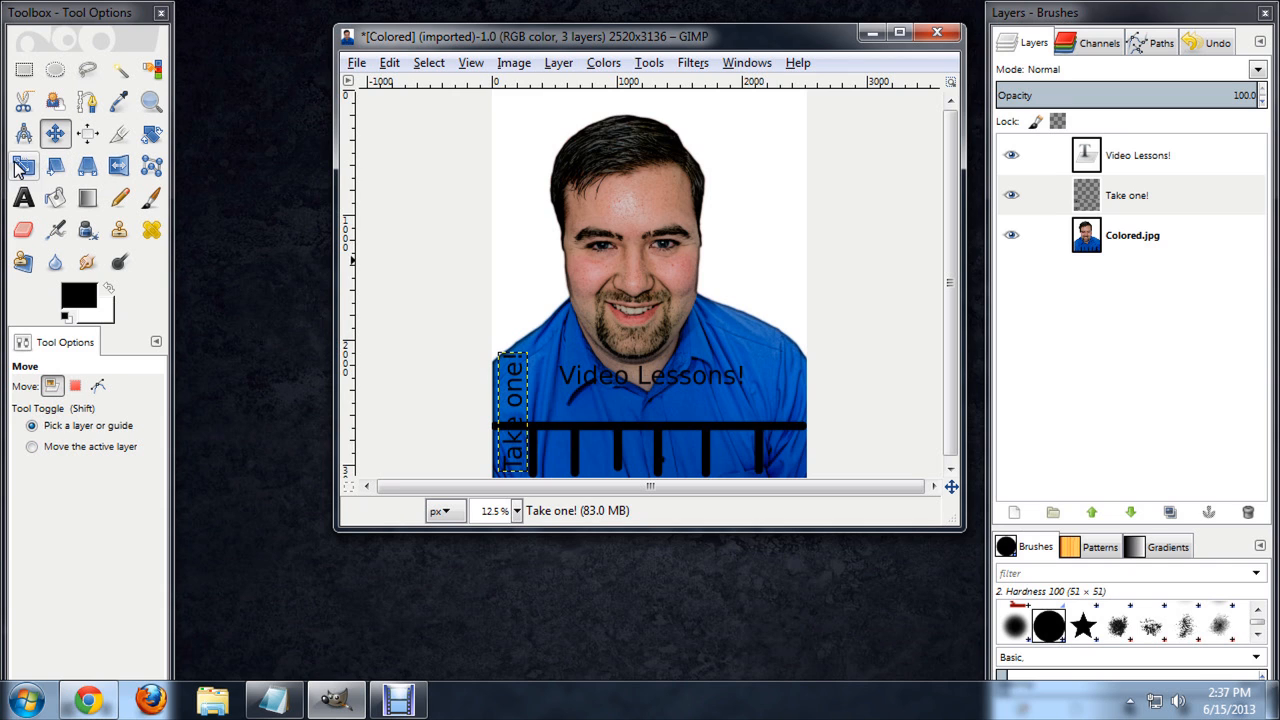
# Scale the vertical 'Take one!' text narrower to fit a slot beside the bars
pyautogui.click(24, 165)
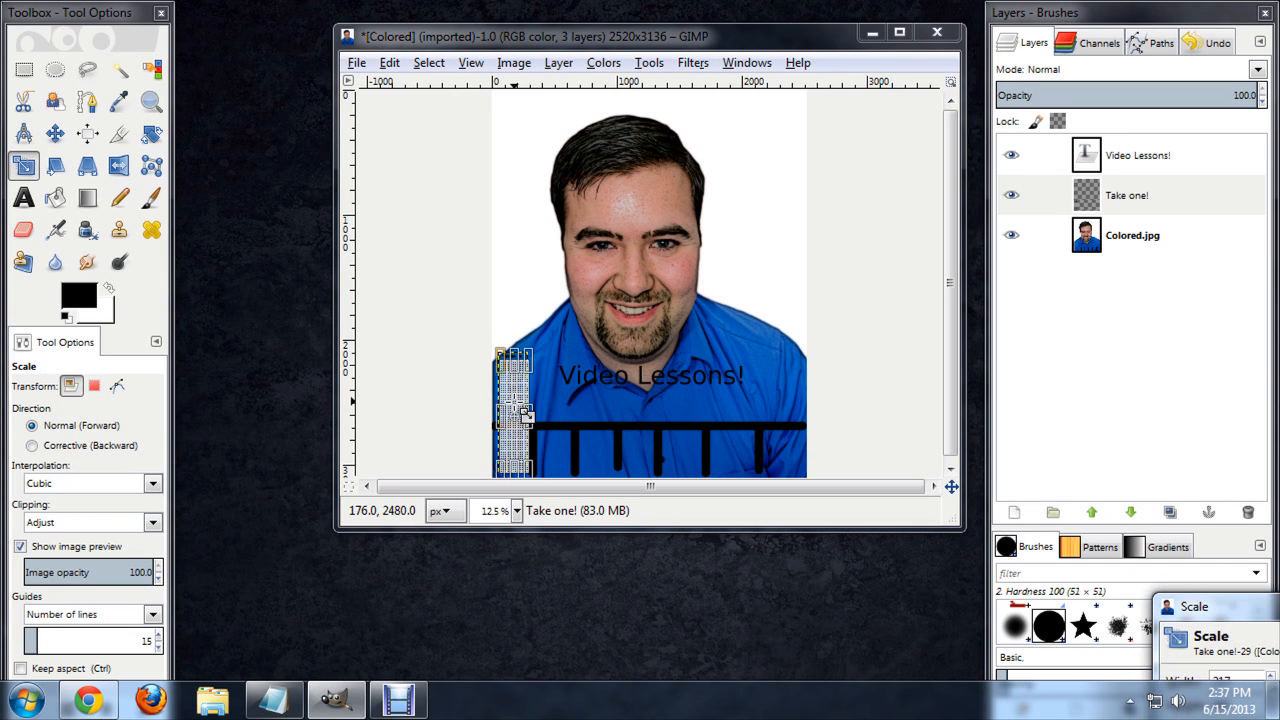
pyautogui.moveTo(525, 415); pyautogui.dragTo(540, 450)
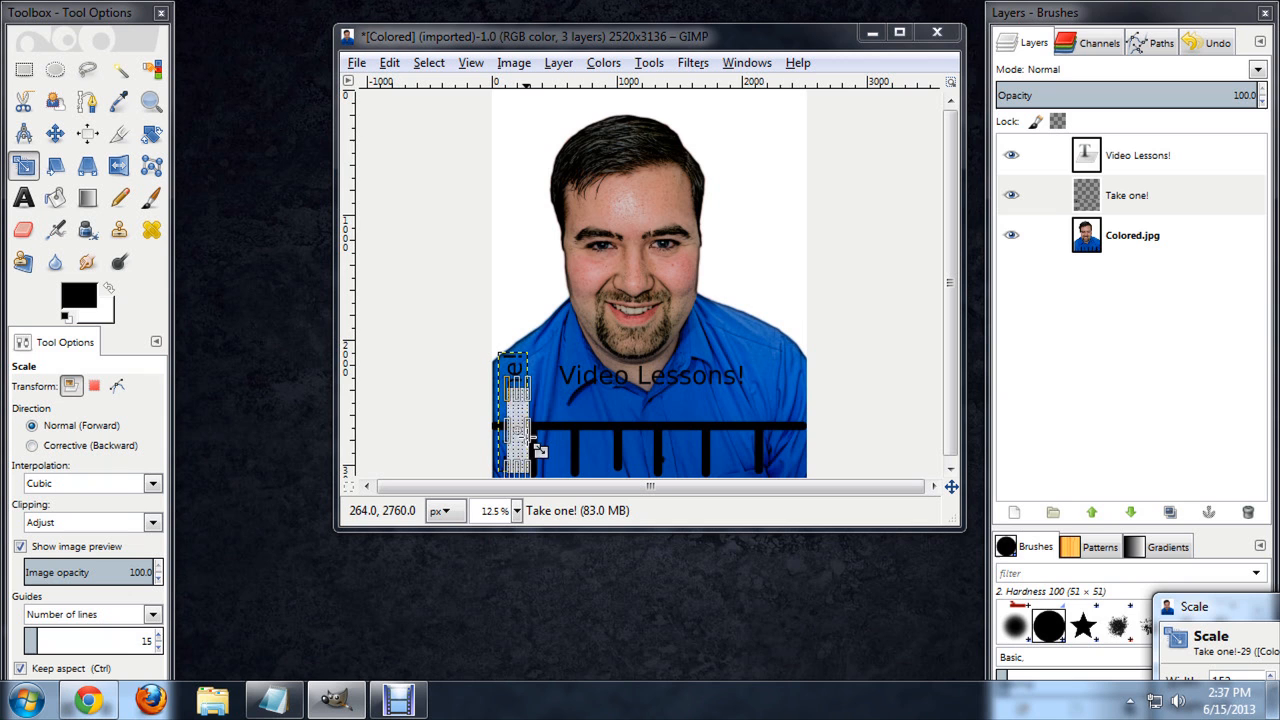